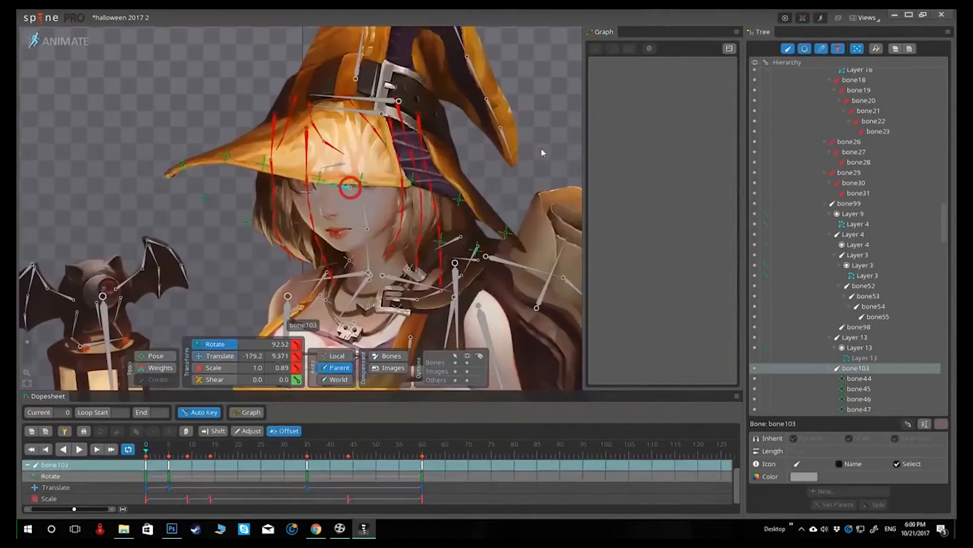
Play back the witch's animation to preview bone103's keyframes in the dopesheet
{"action": "left_click", "coordinate": [79, 449]}
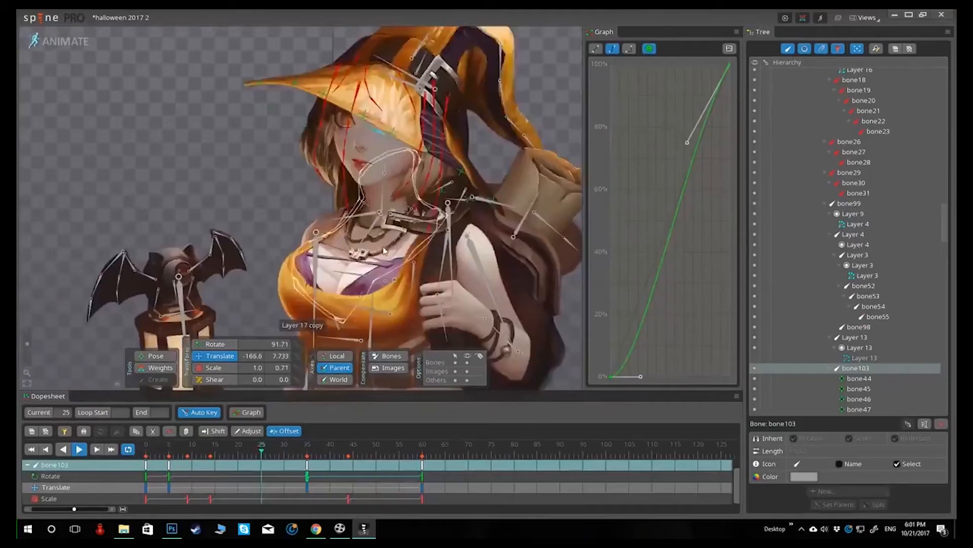